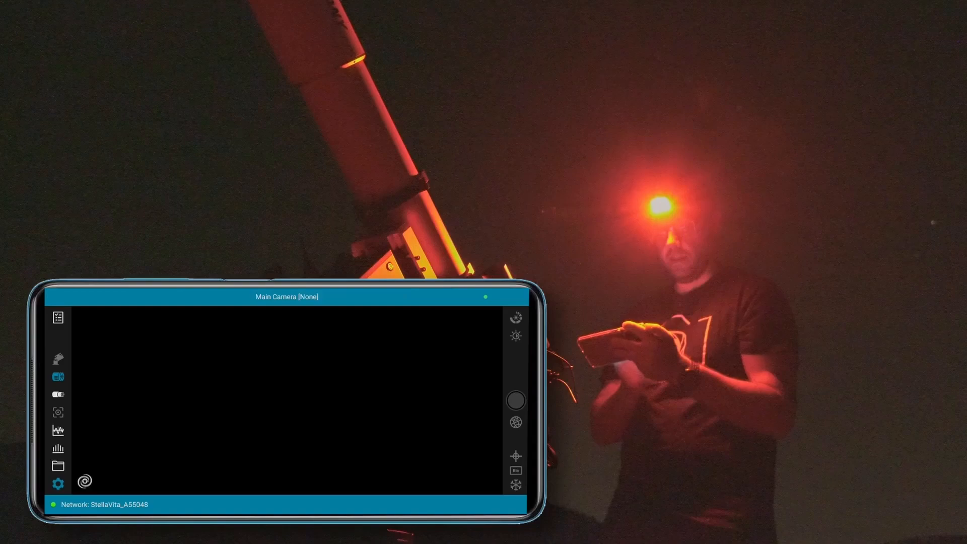
- Choose ZWO AM5 USB as the mount driver and select the SVBONY SV705C main camera
click(59, 482)
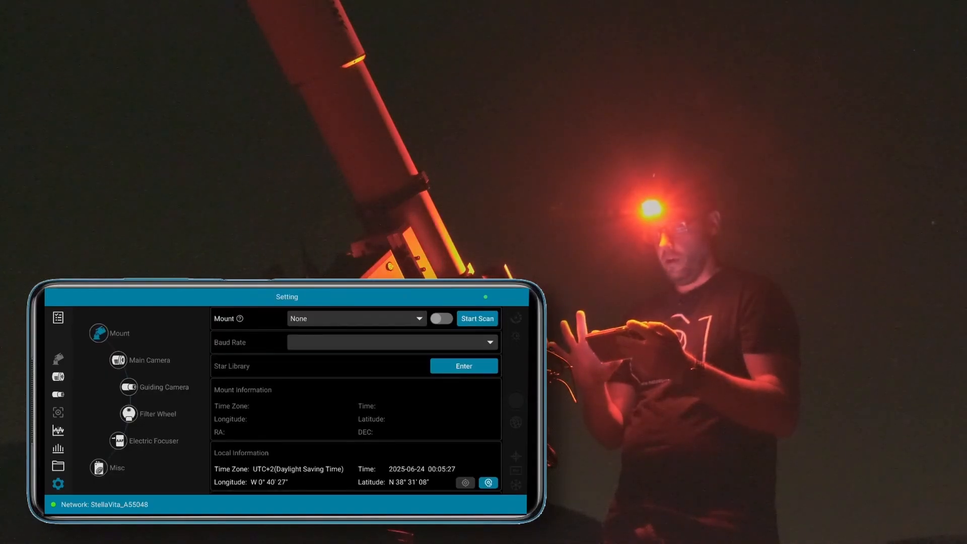
click(357, 319)
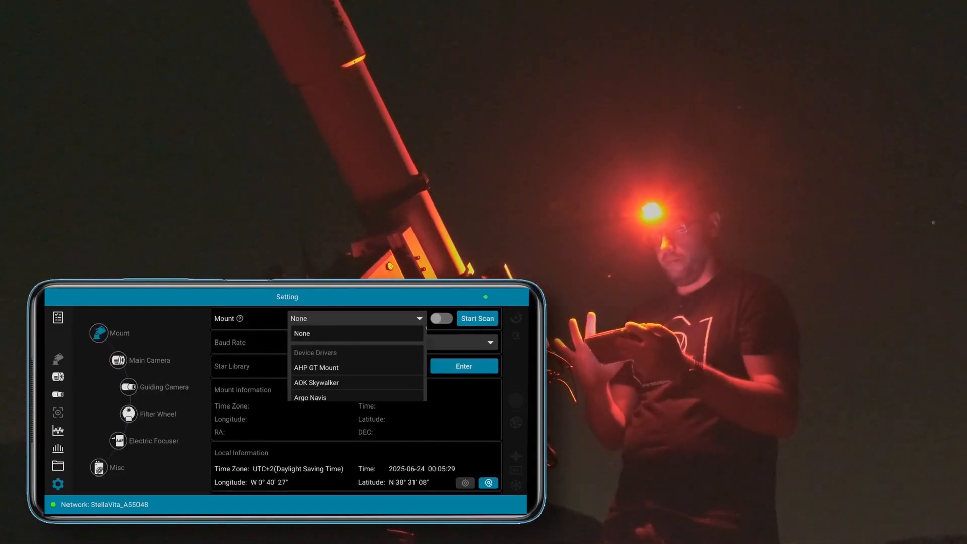
scroll(down, 3)
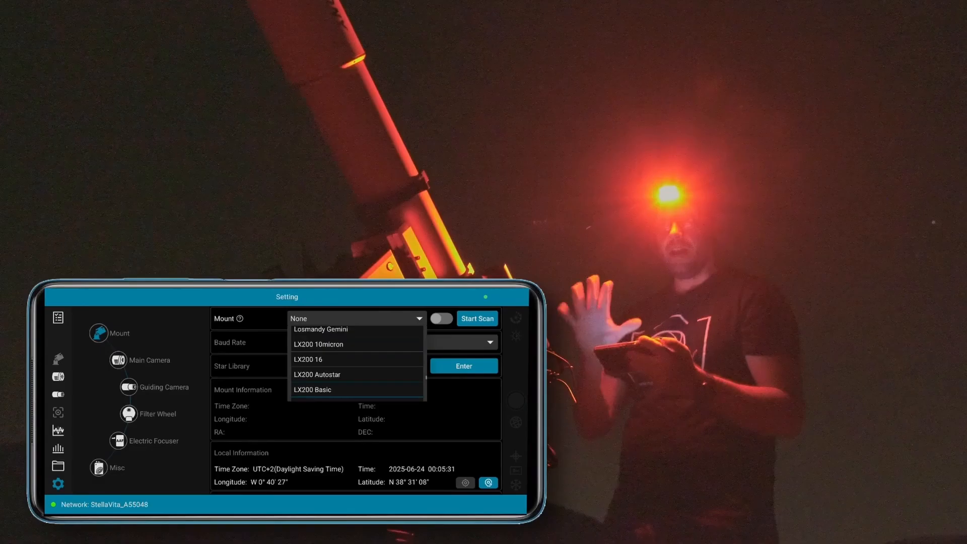
scroll(down, 3)
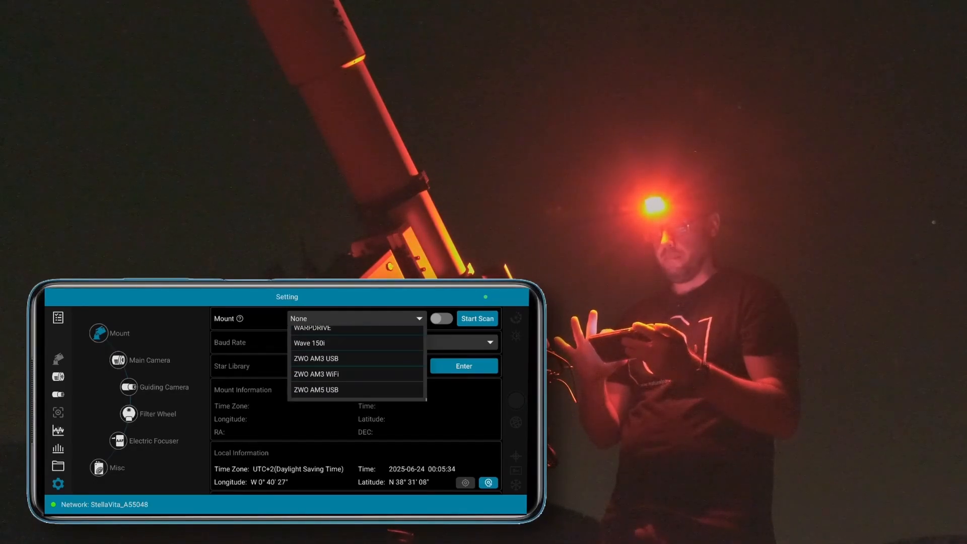
click(315, 389)
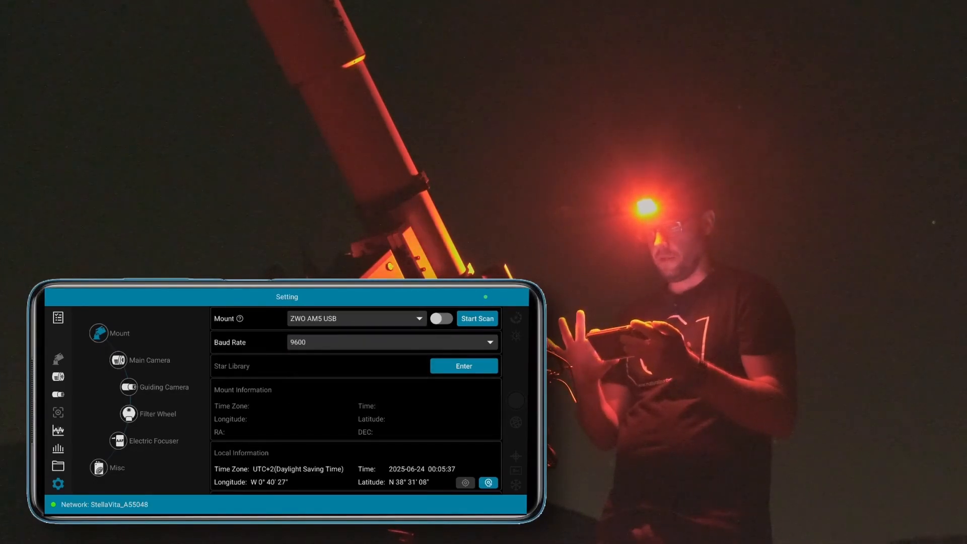
click(477, 318)
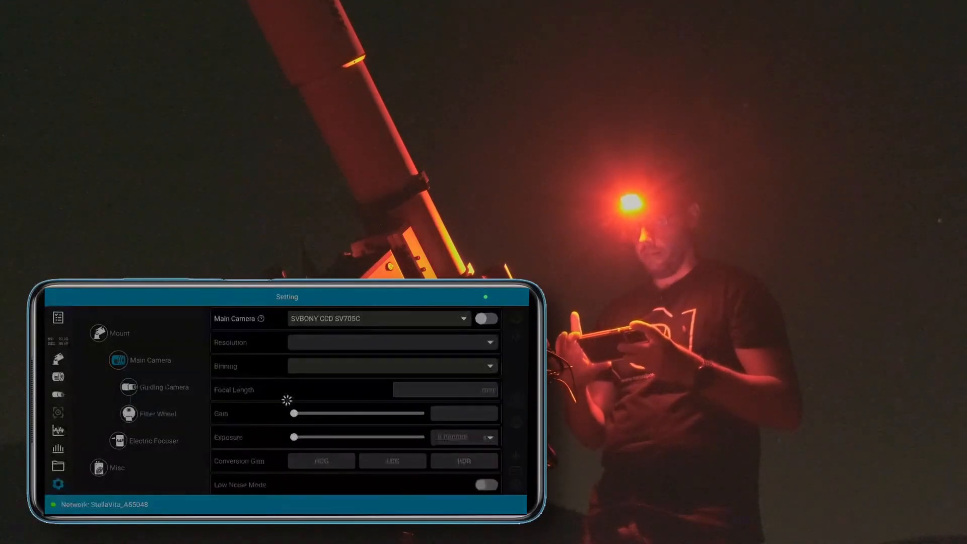
- Connect the SVBONY main camera and set its focal length to 700 mm
click(487, 318)
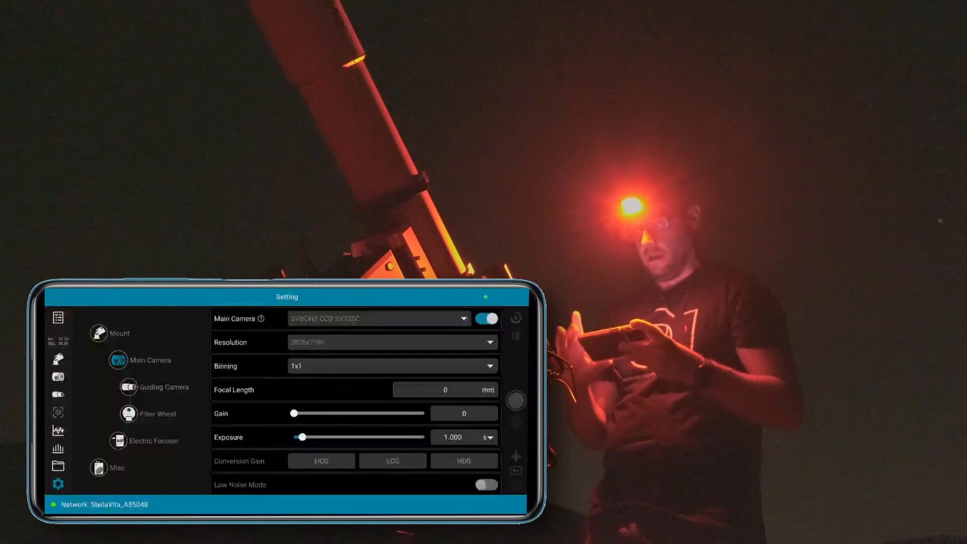
click(445, 390)
text(700)
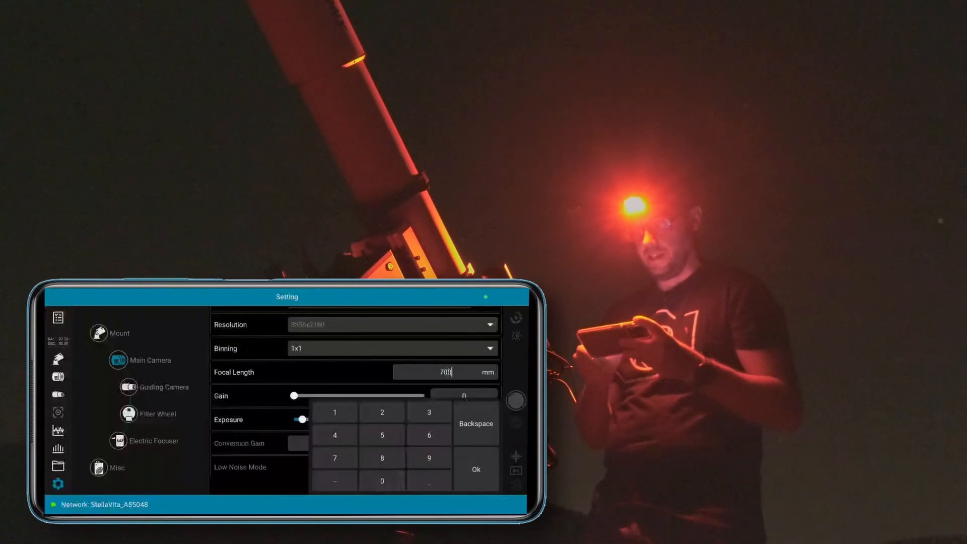
click(475, 469)
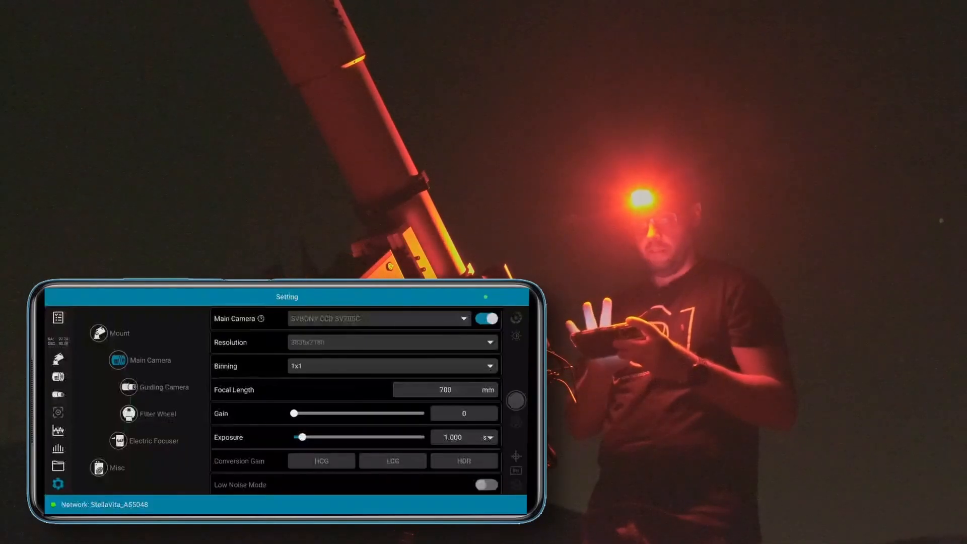
- Connect a ZWO ASI290MM guide camera with a 120 mm focal length
click(163, 388)
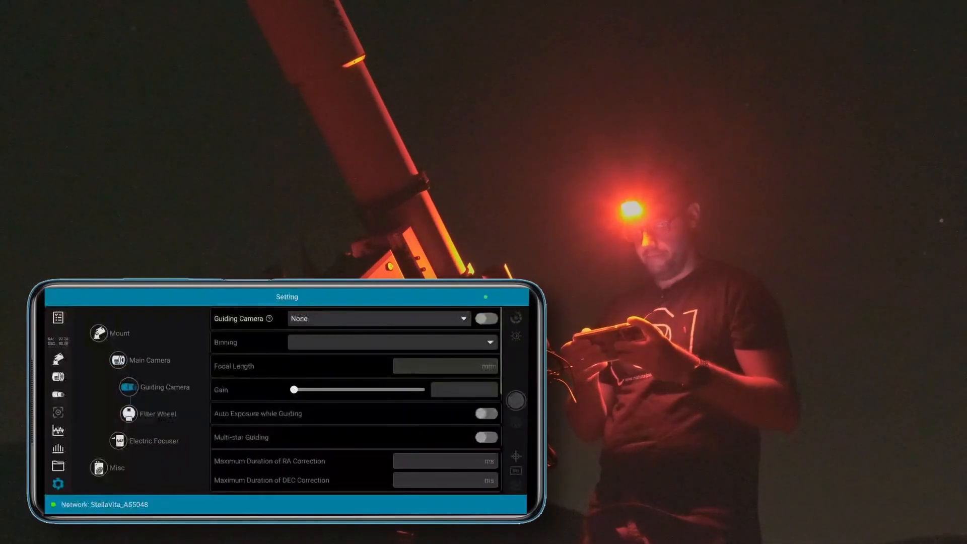
click(379, 318)
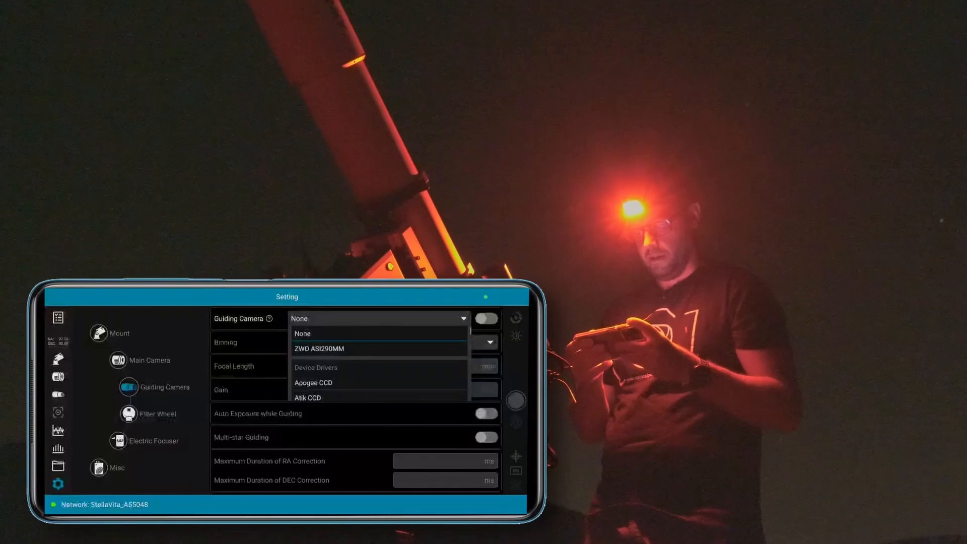
click(346, 349)
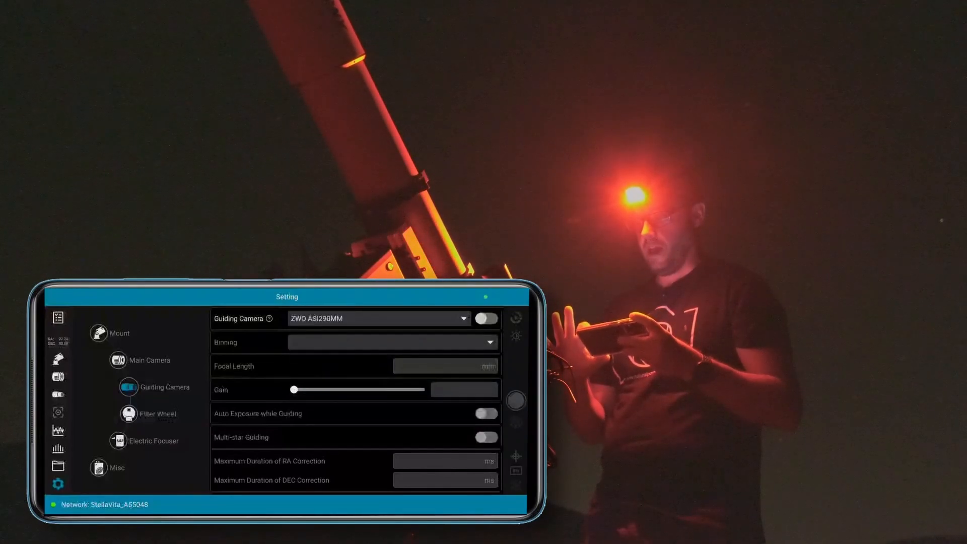
click(488, 318)
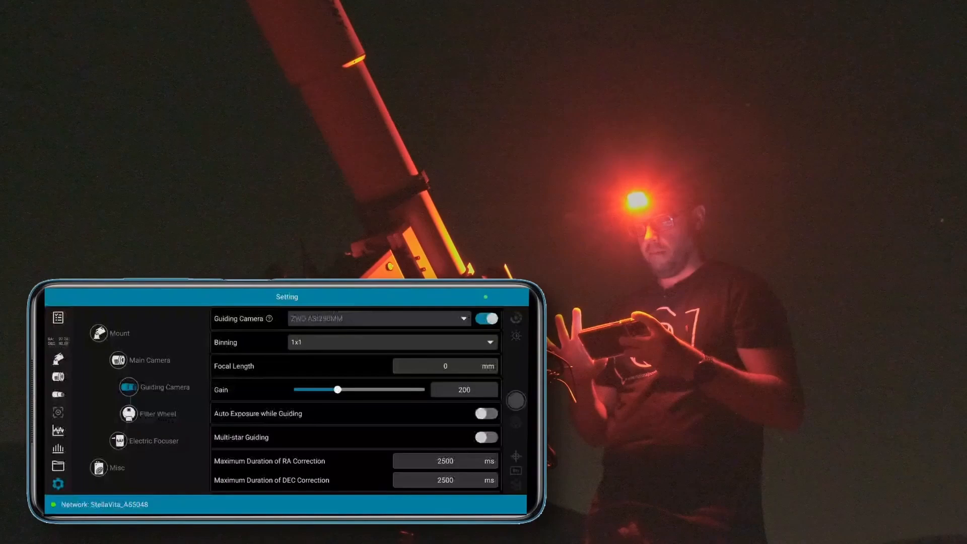
click(445, 367)
text(120)
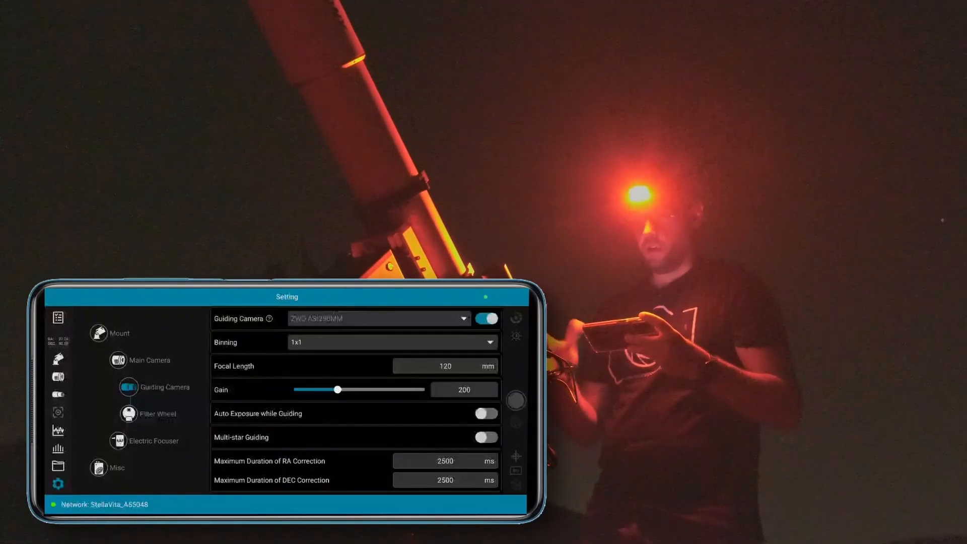
click(158, 441)
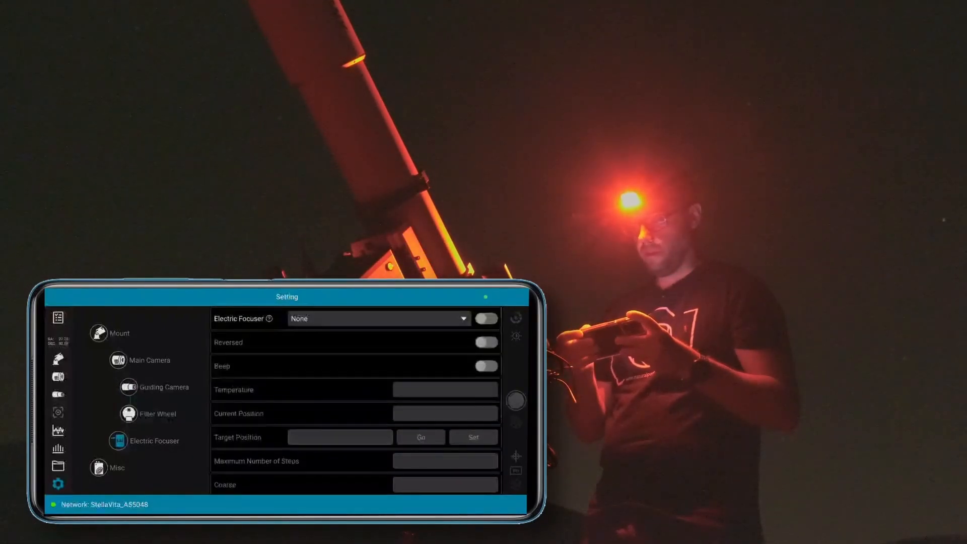
- Connect the ZWO EAF focuser, then look through the mount's tracking settings
click(379, 319)
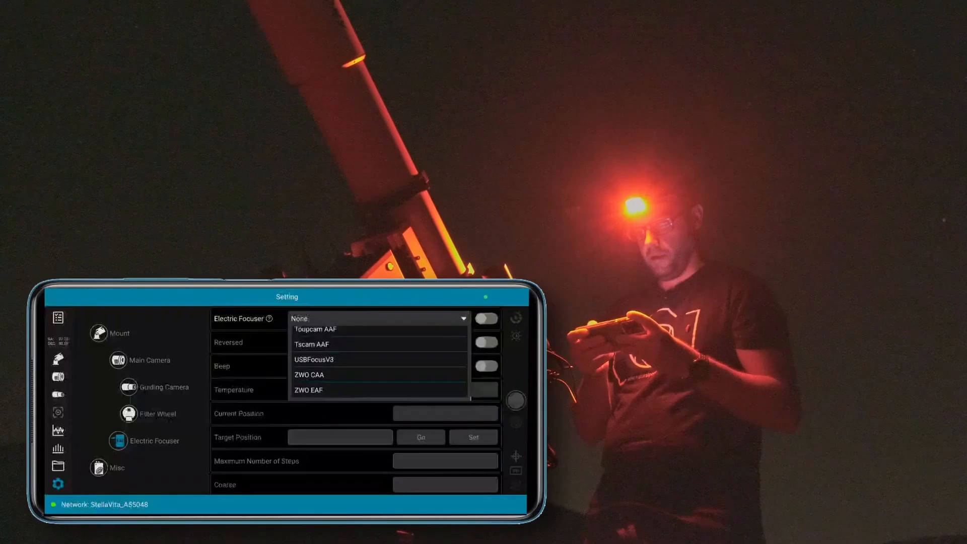
click(308, 390)
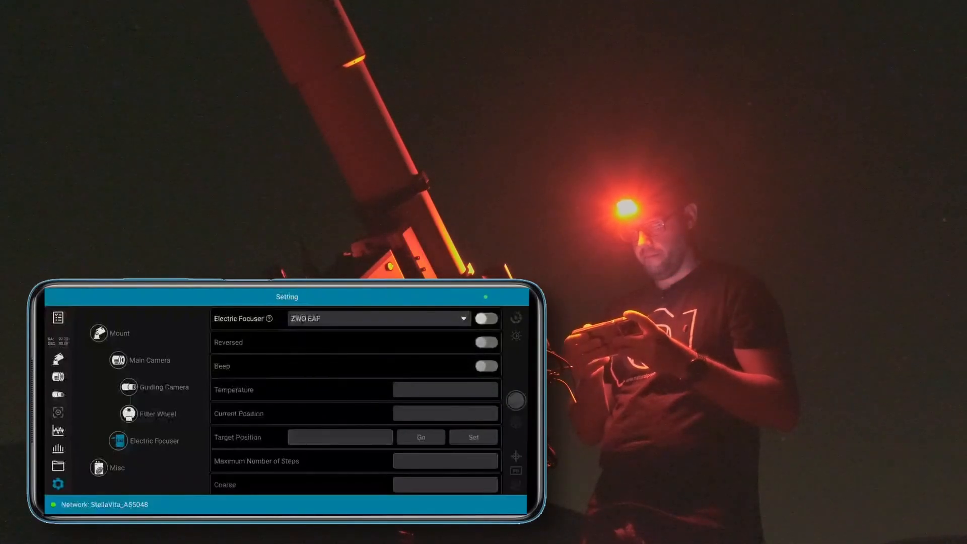
click(486, 319)
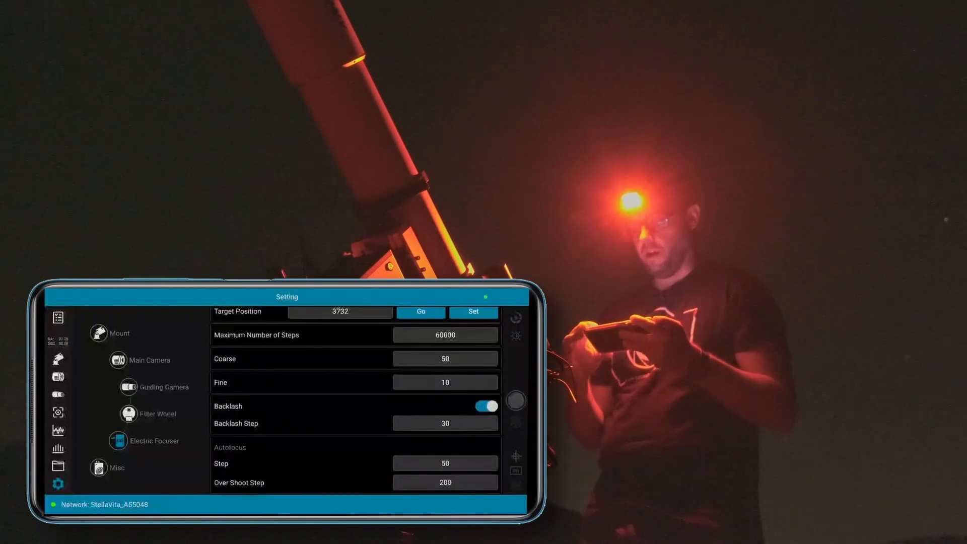
click(119, 333)
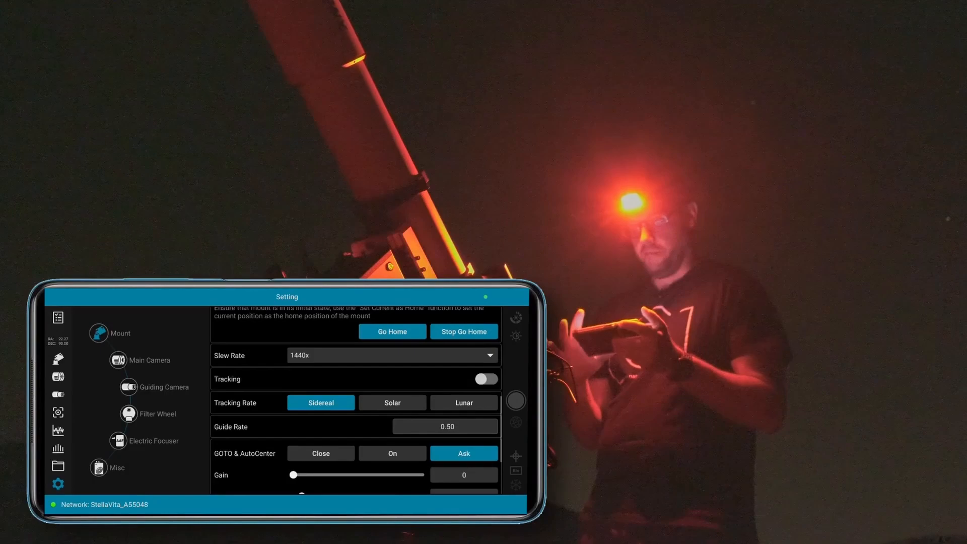
scroll(down, 3)
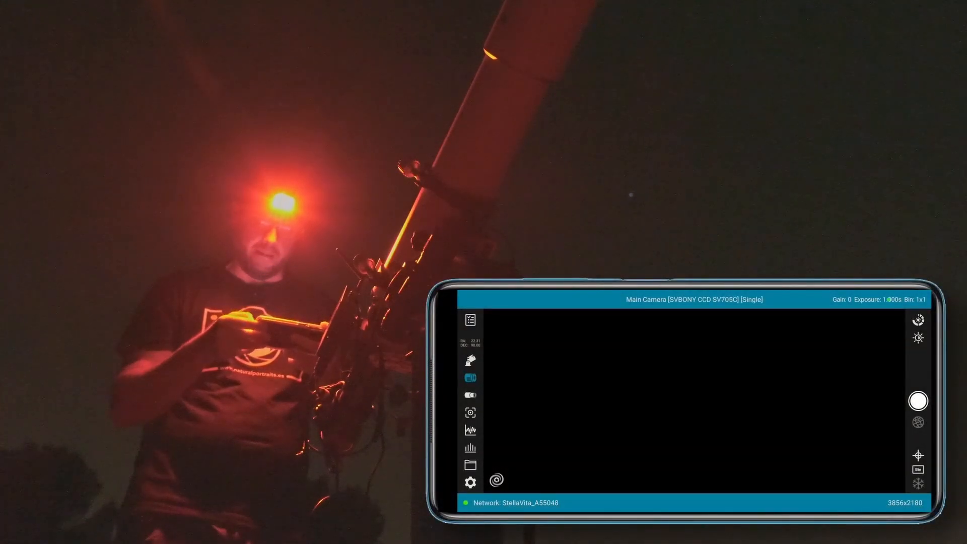
- Capture a single test exposure of stars and show the RA/DEC GOTO panel
click(919, 399)
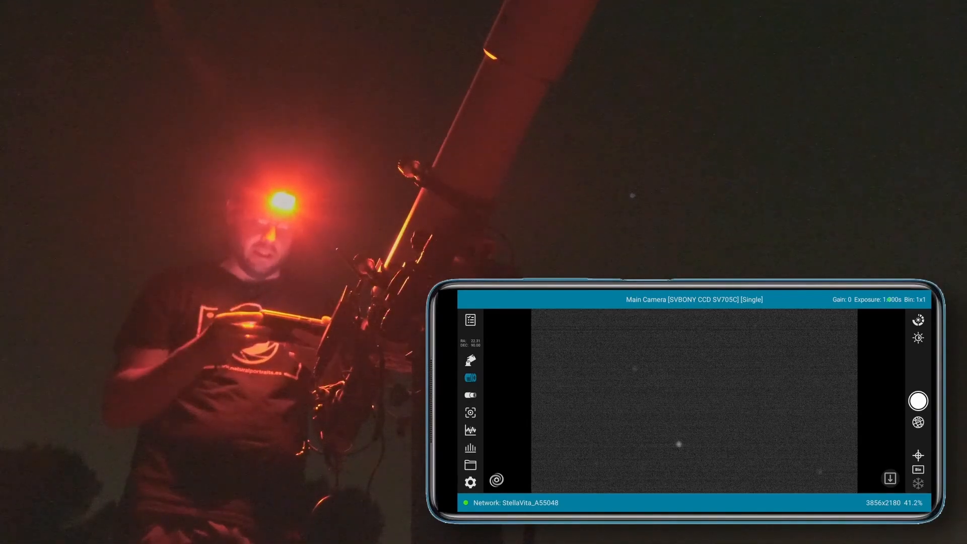
click(469, 412)
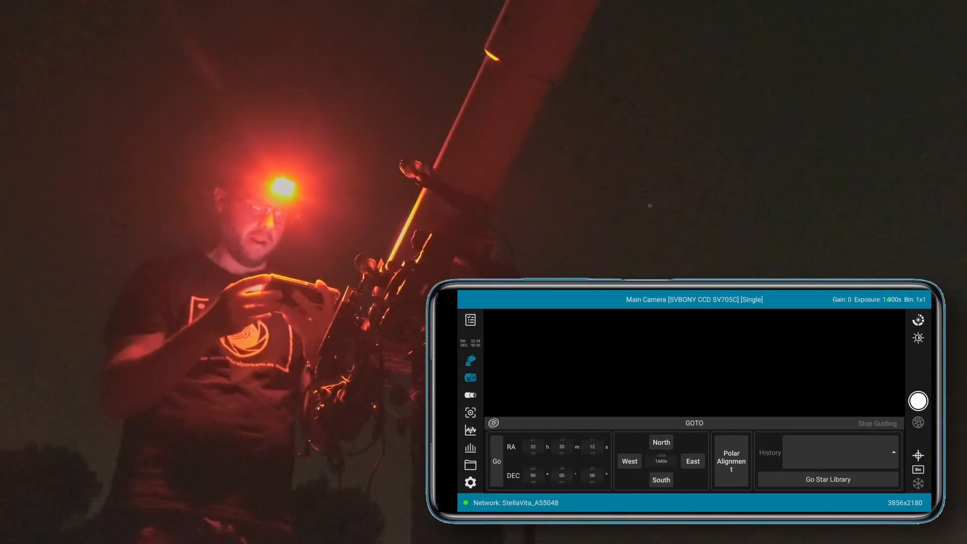
- Run polar alignment with Auto refresh until altitude and azimuth errors reach arcseconds
click(732, 461)
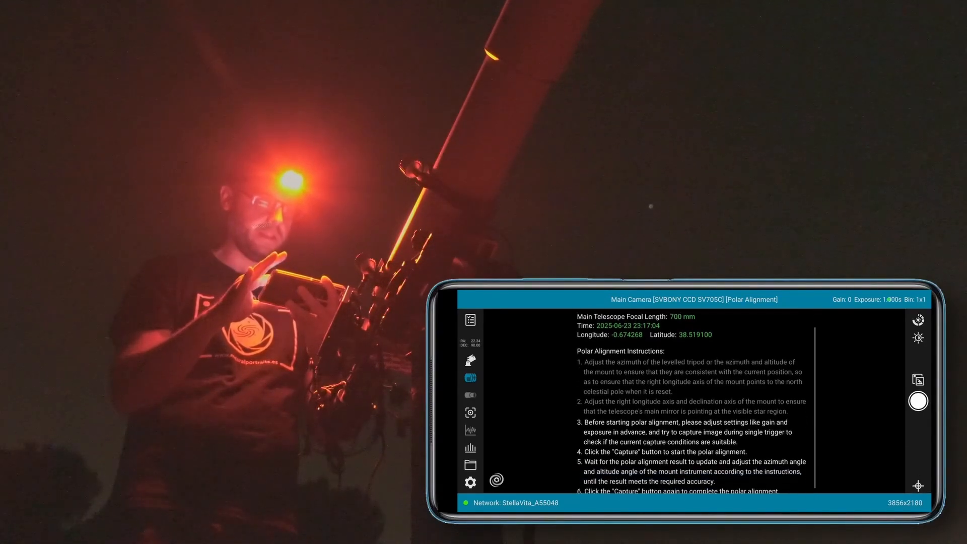
click(917, 400)
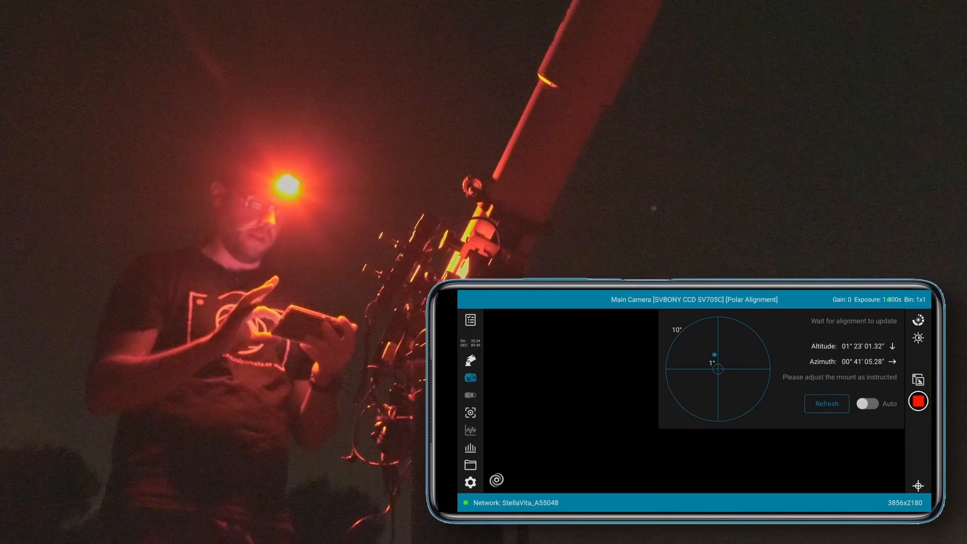
click(868, 403)
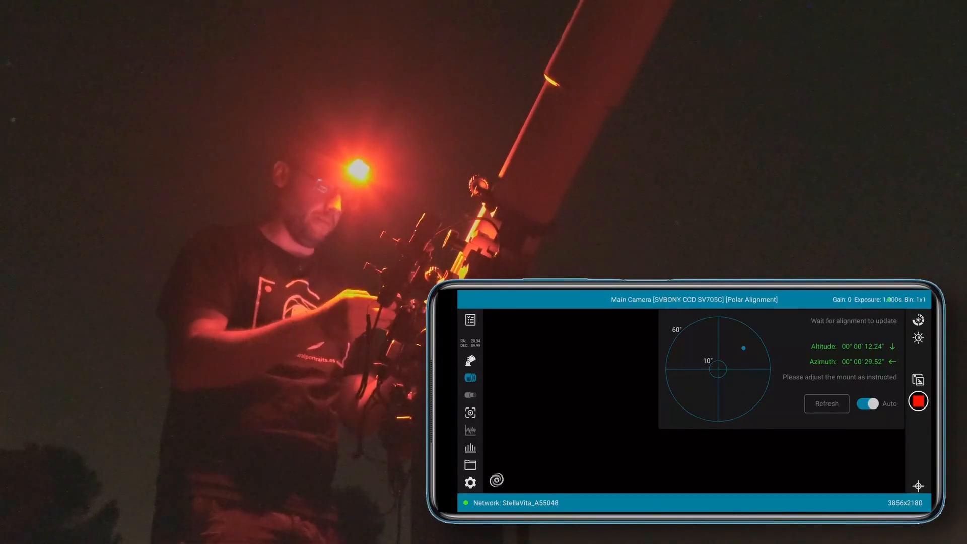
- Stop polar alignment and centre the mount on RA 13h 29m 59s, DEC +47° 15′
click(918, 403)
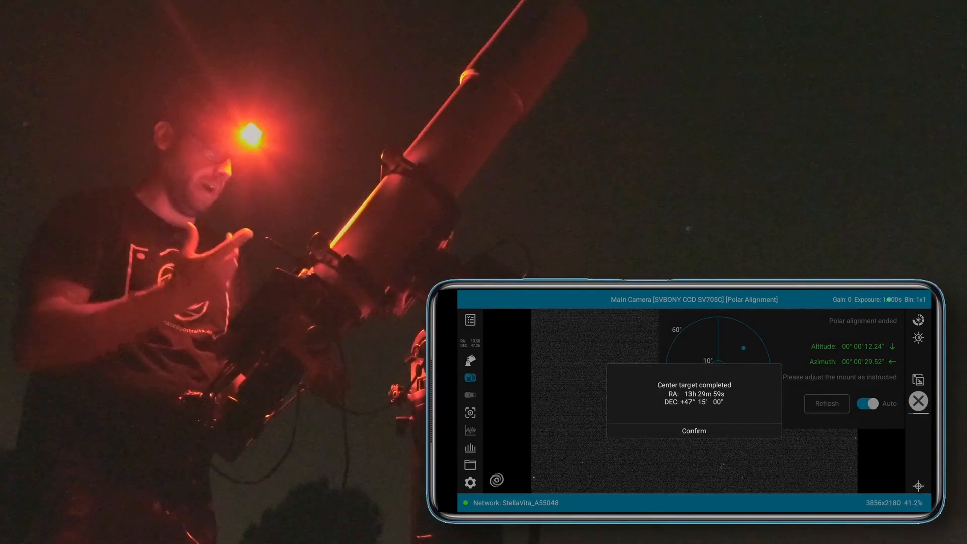
- Confirm the centring result, view the ASI290MM guide camera, and pick a 300 s exposure
click(694, 431)
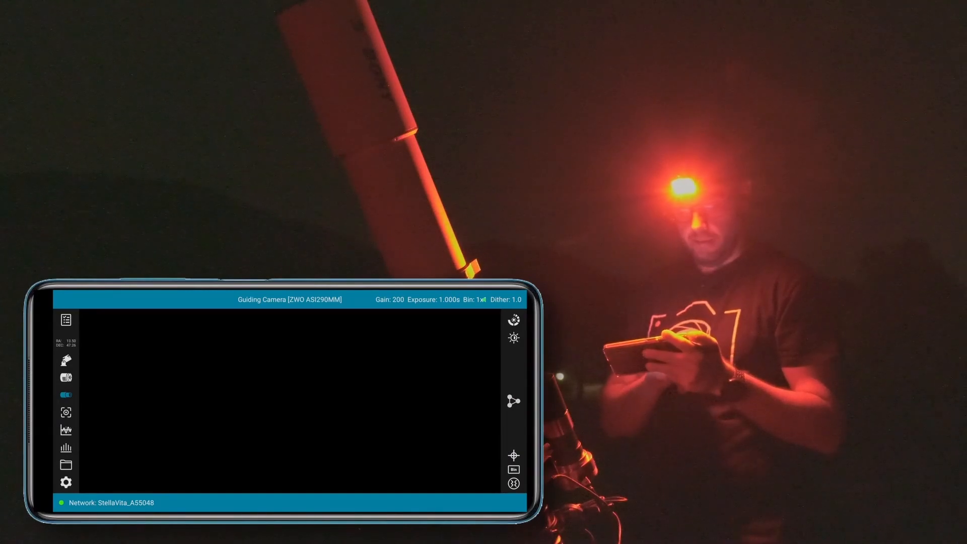
click(66, 429)
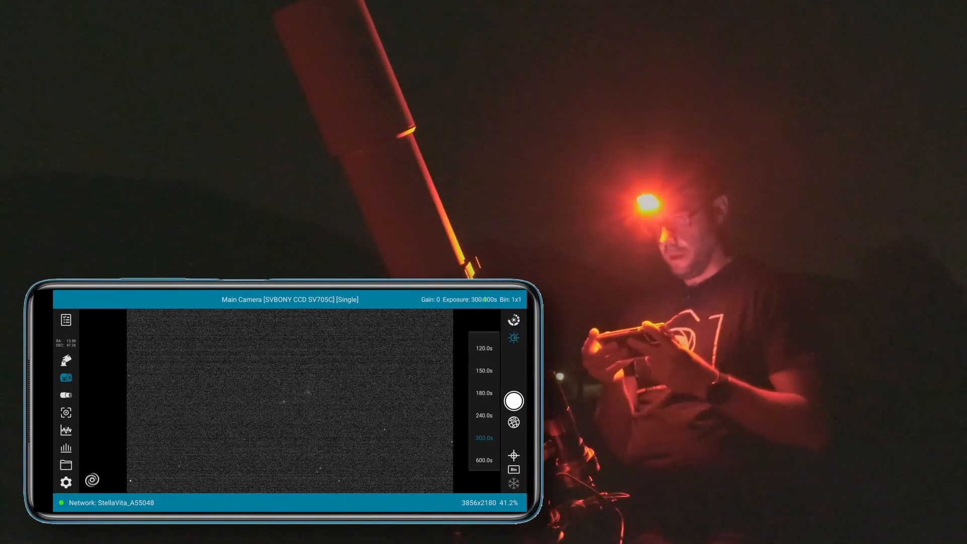
- Shoot a 300-second test frame of M51 and open Target Management
click(513, 400)
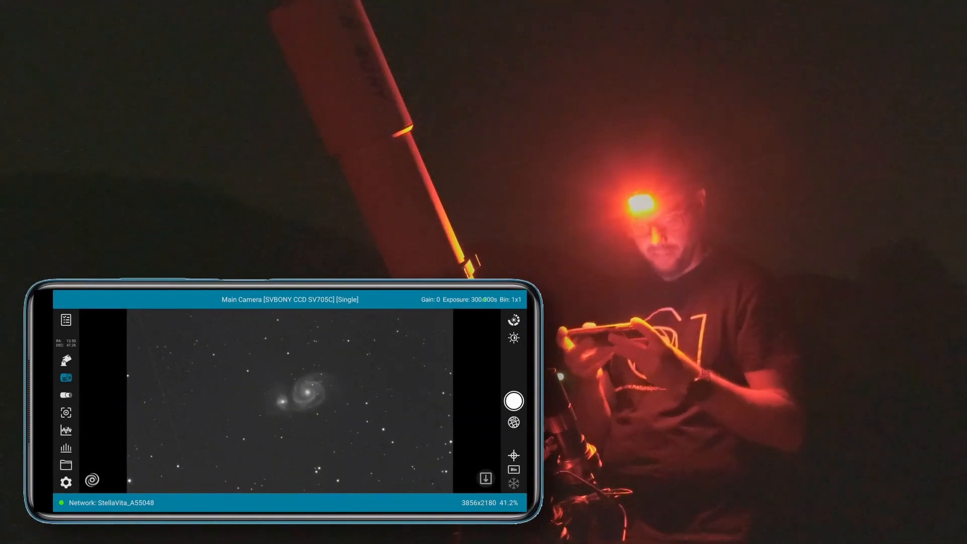
click(66, 480)
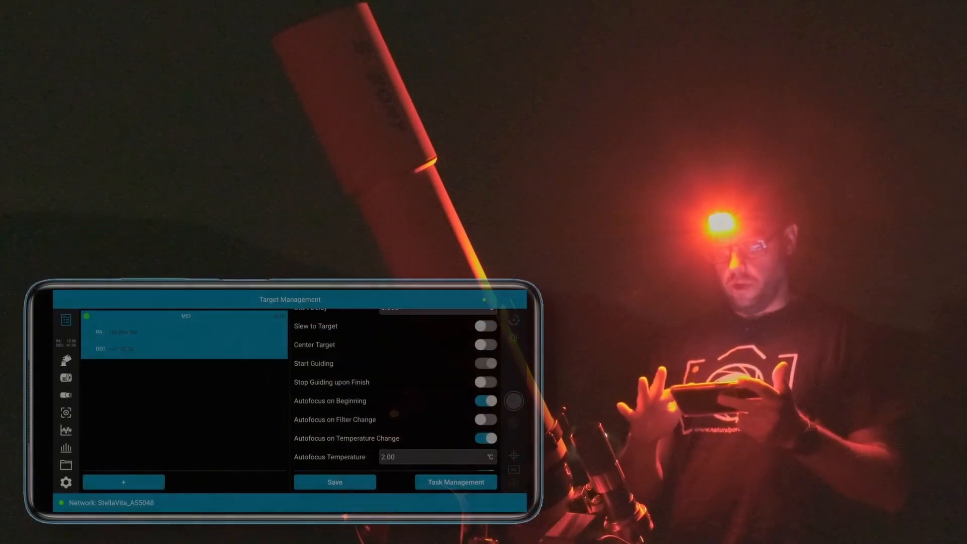
- Browse the M51 target options and show its 24-shot, two-hour Capturing Plan
scroll(down, 3)
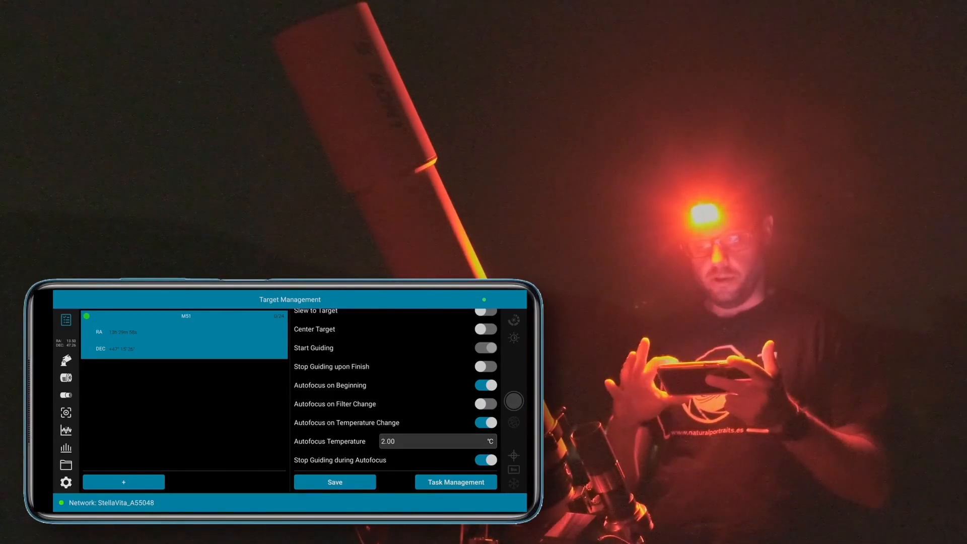
scroll(up, 3)
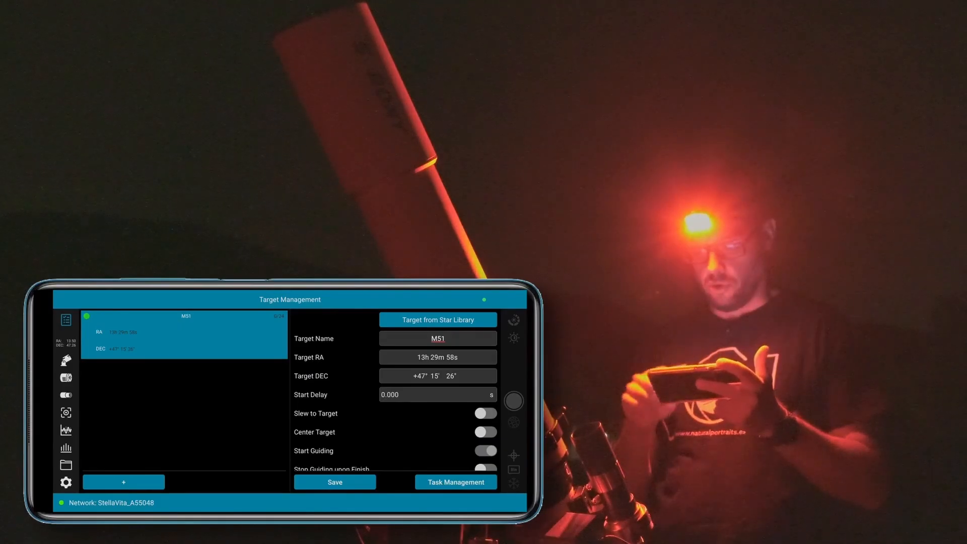
click(455, 482)
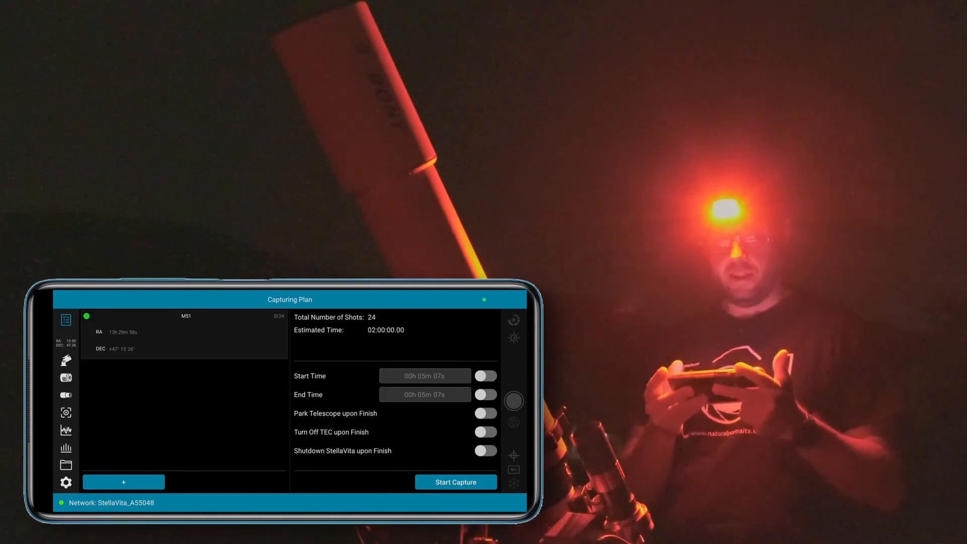
- Start the M51 capture plan past the slew warning; its initial autofocus fails
click(455, 482)
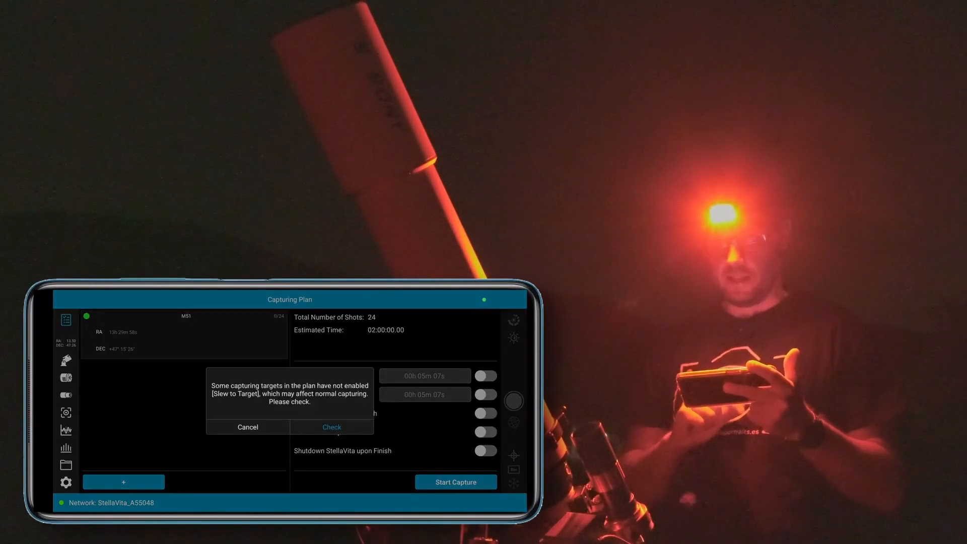
click(332, 427)
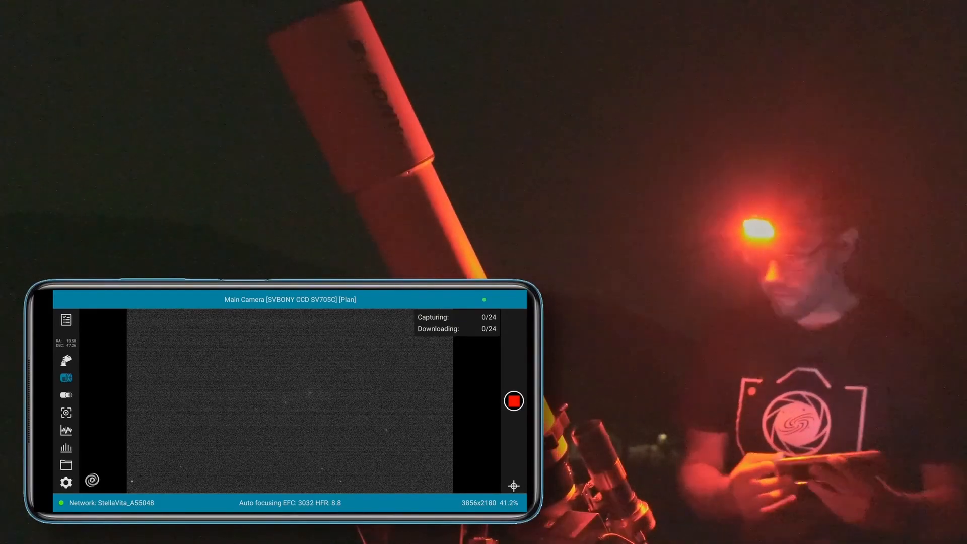
click(514, 401)
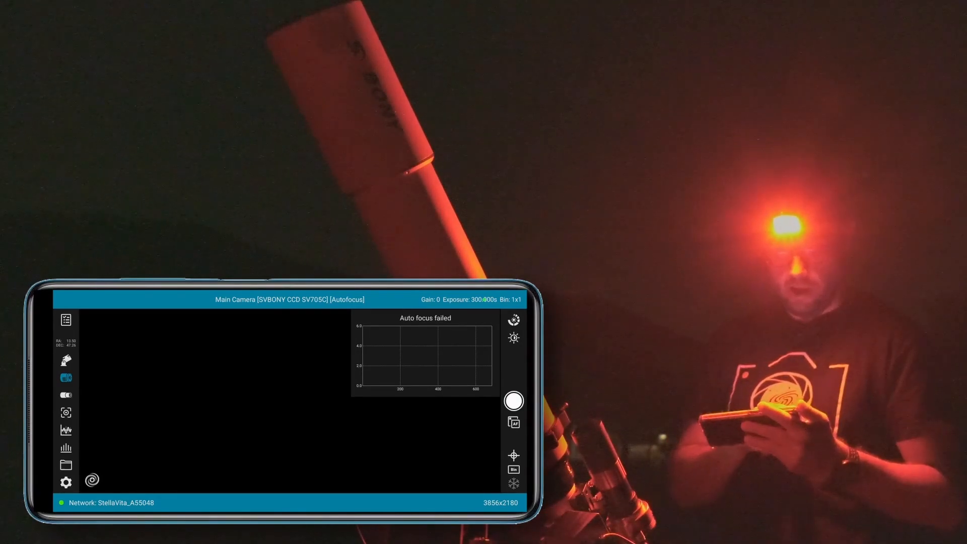
- Check the ZWO EAF focuser settings, raise the position to 3385, then return it to 3335
click(65, 481)
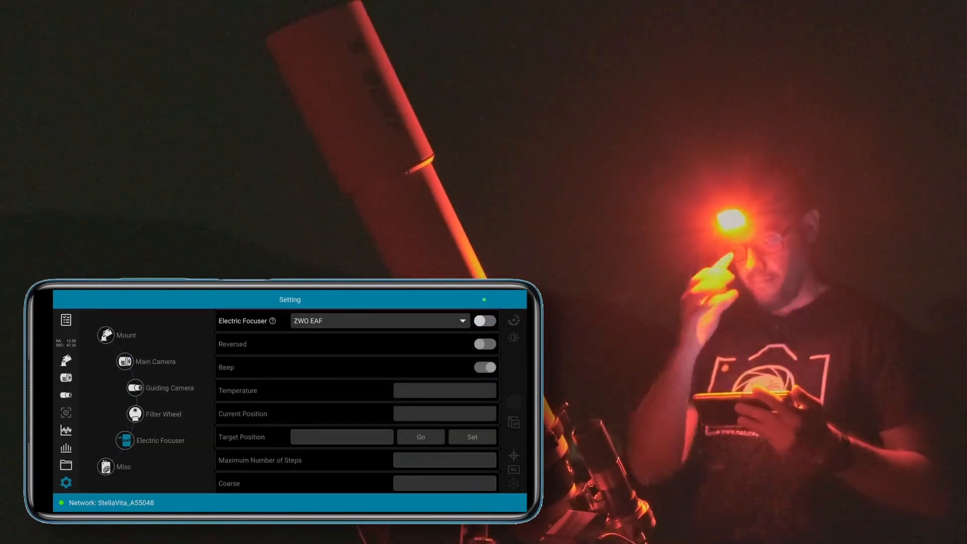
click(484, 320)
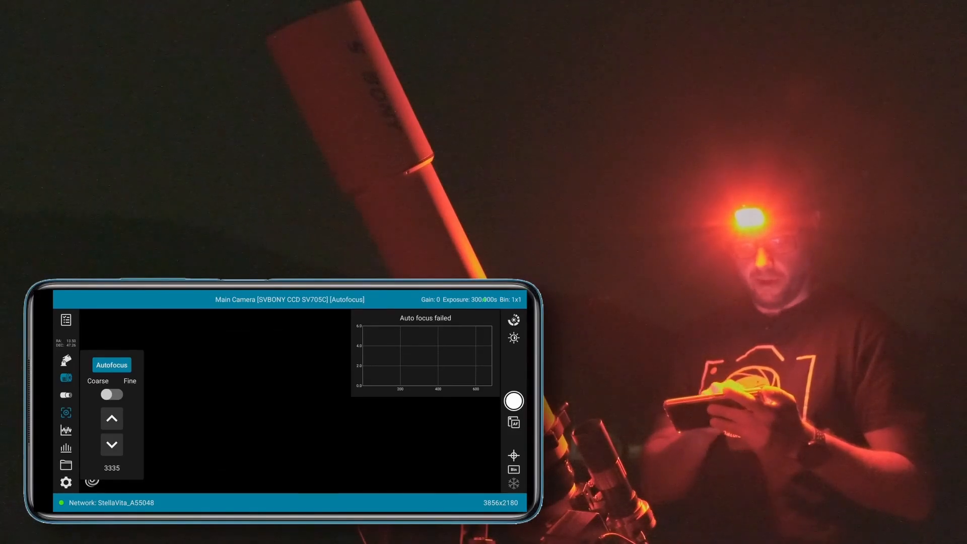
click(111, 418)
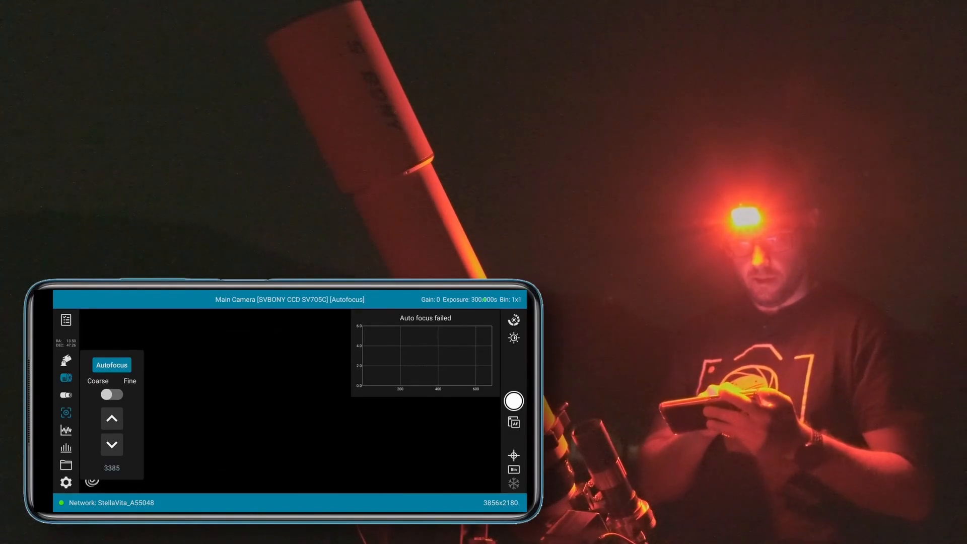
click(111, 445)
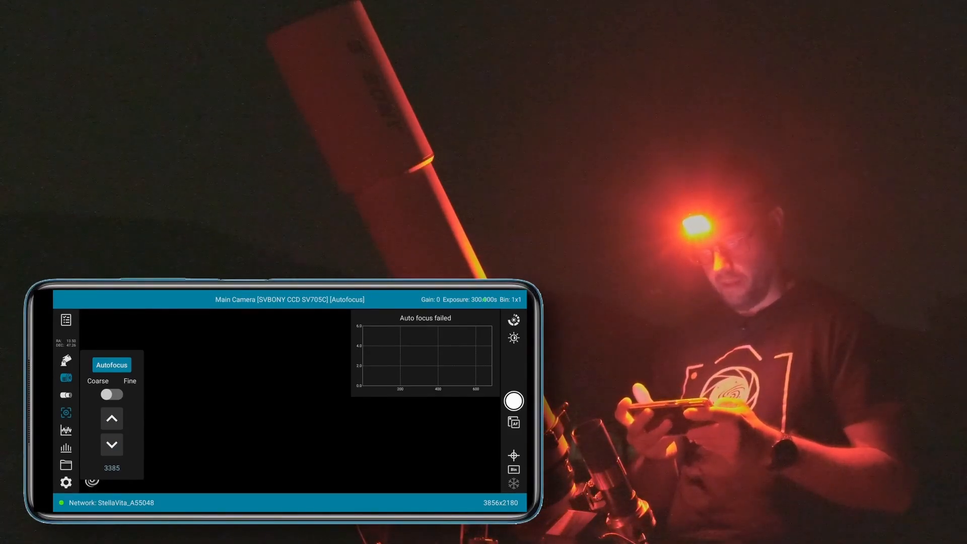
click(111, 445)
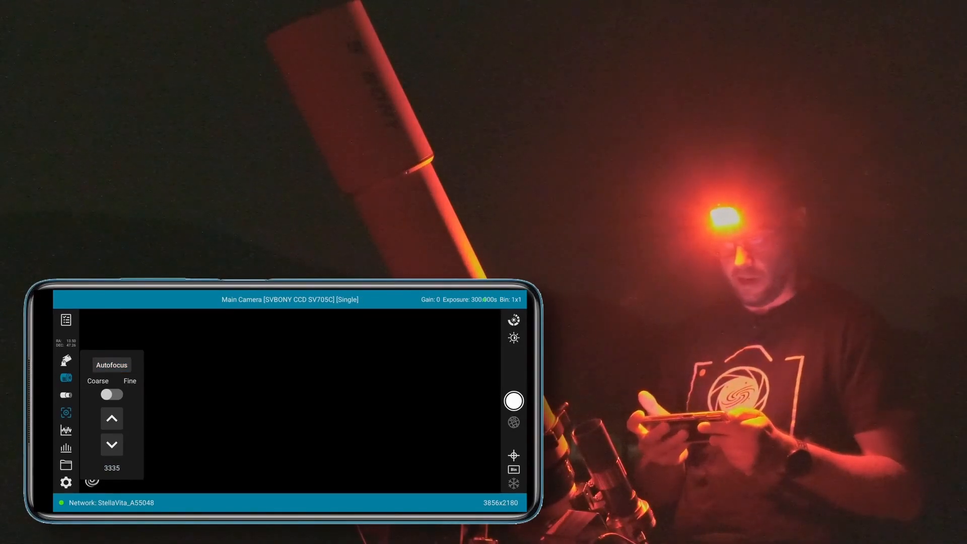
- Rerun autofocus, which fails again, and abort the run
click(111, 365)
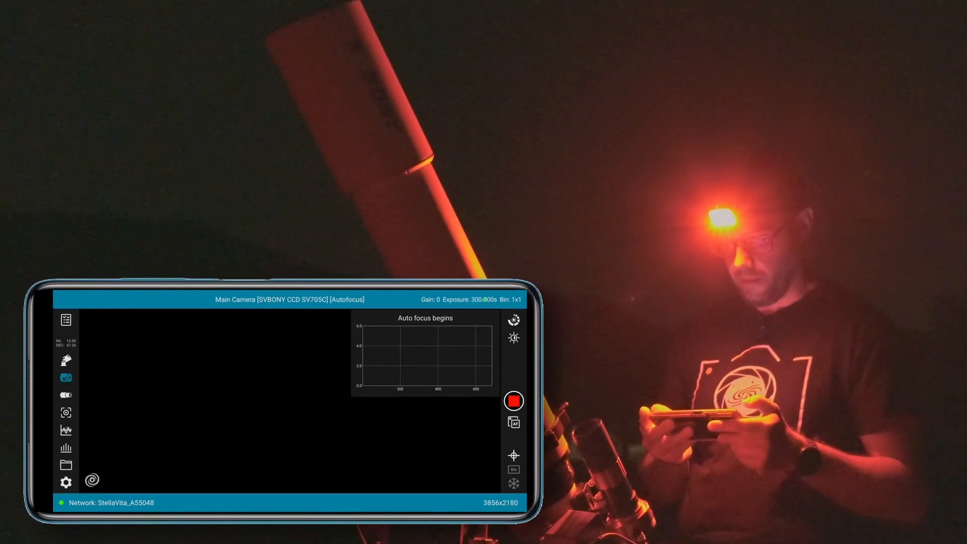
click(513, 401)
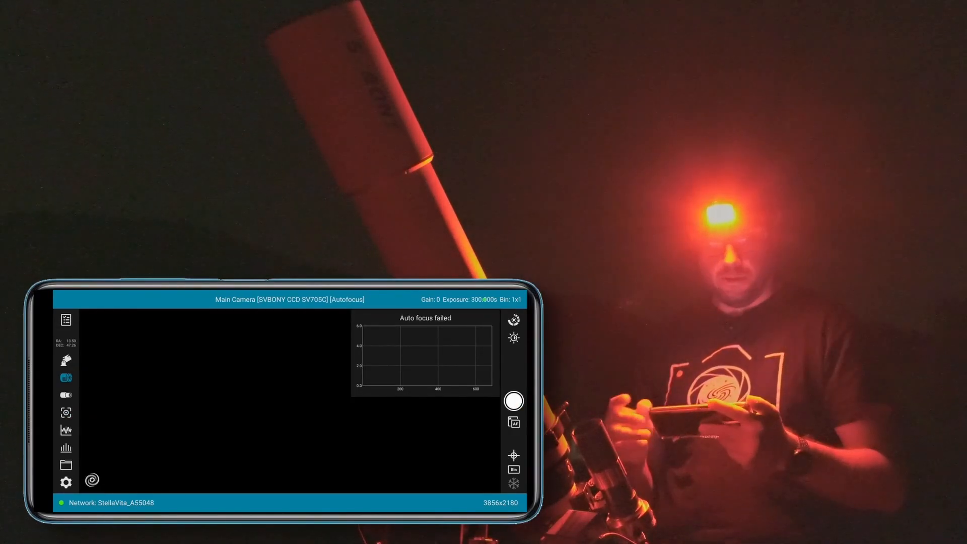
click(66, 361)
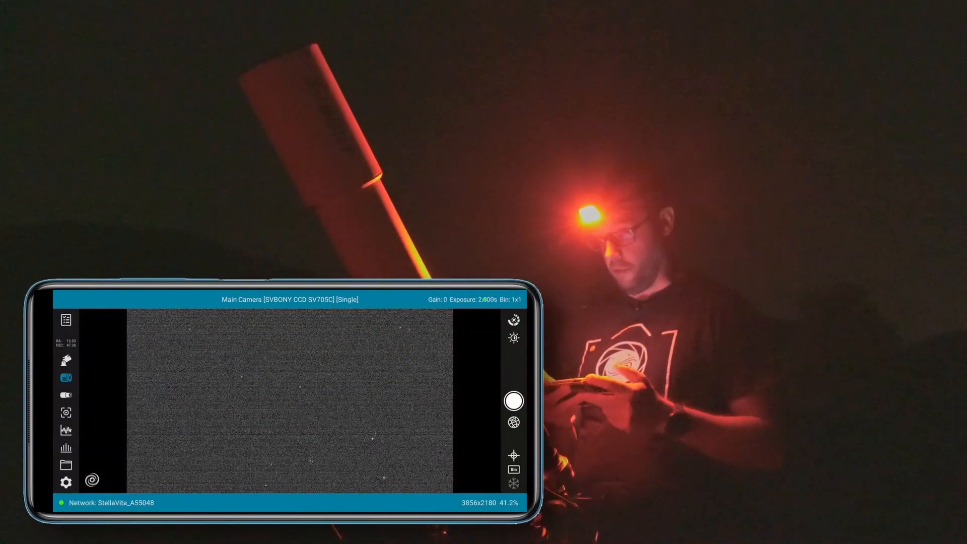
- Capture a 2-second single frame with the main camera, then open the mount GOTO panel
click(515, 401)
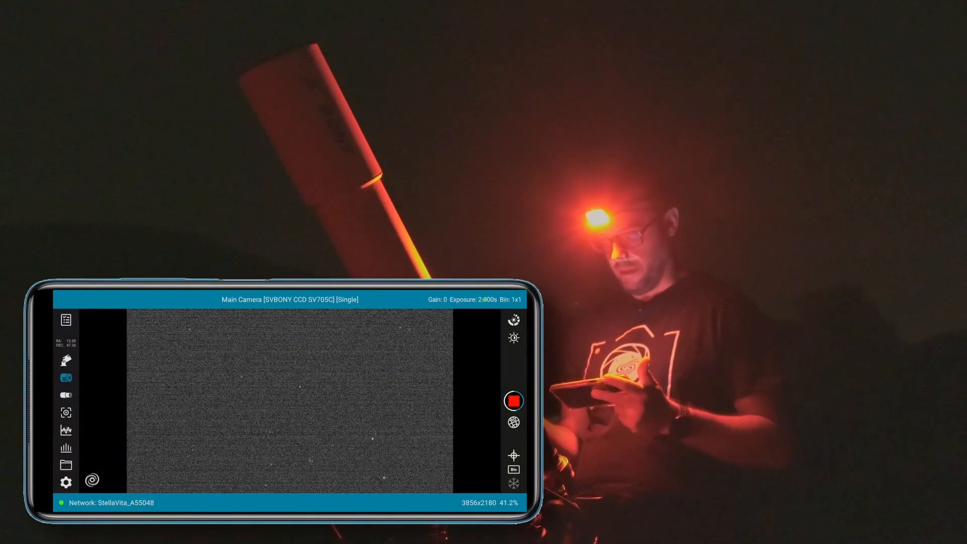
click(514, 400)
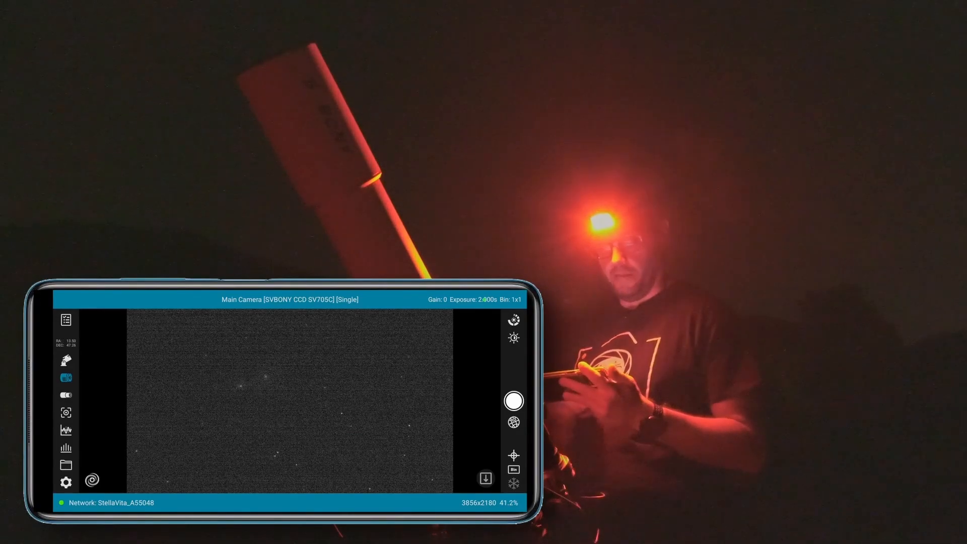
click(66, 361)
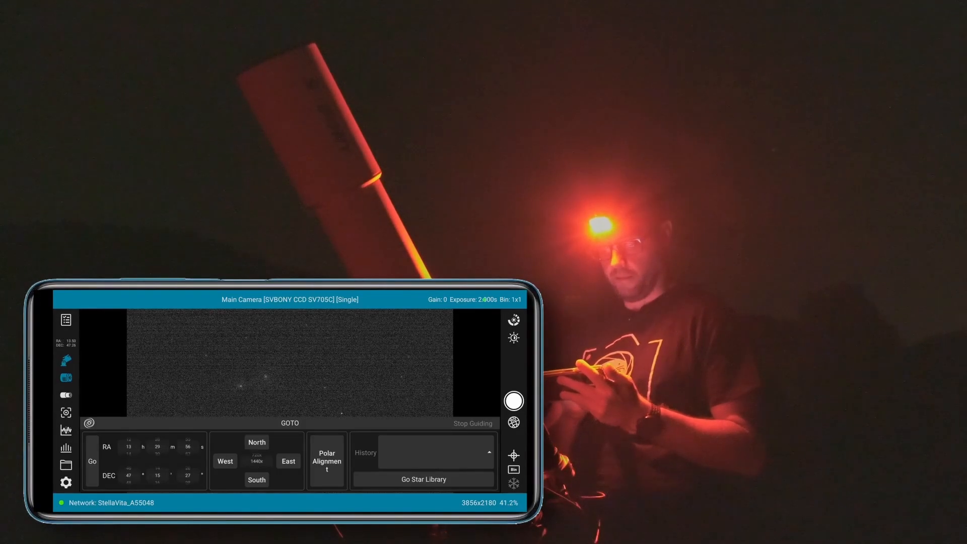